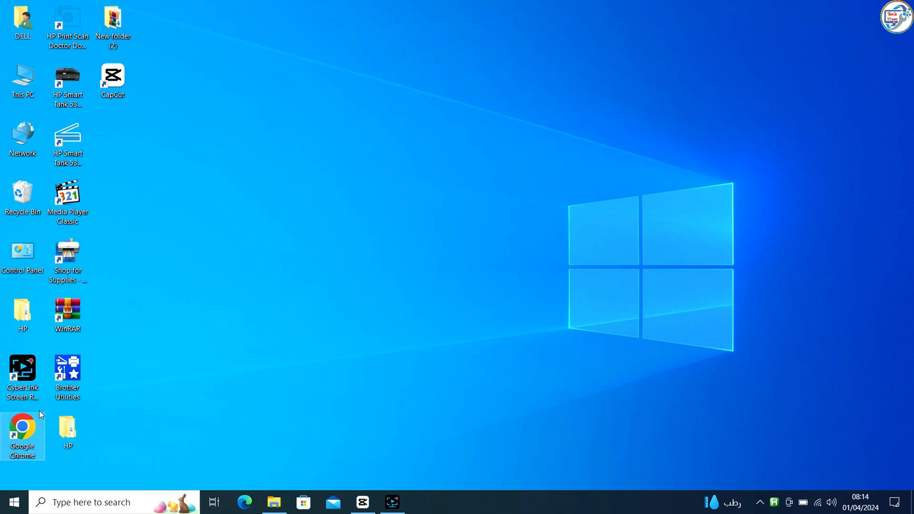
# Launch Chrome and search Google for "samsung scx-3200 driver"
pyautogui.doubleClick(22, 430)
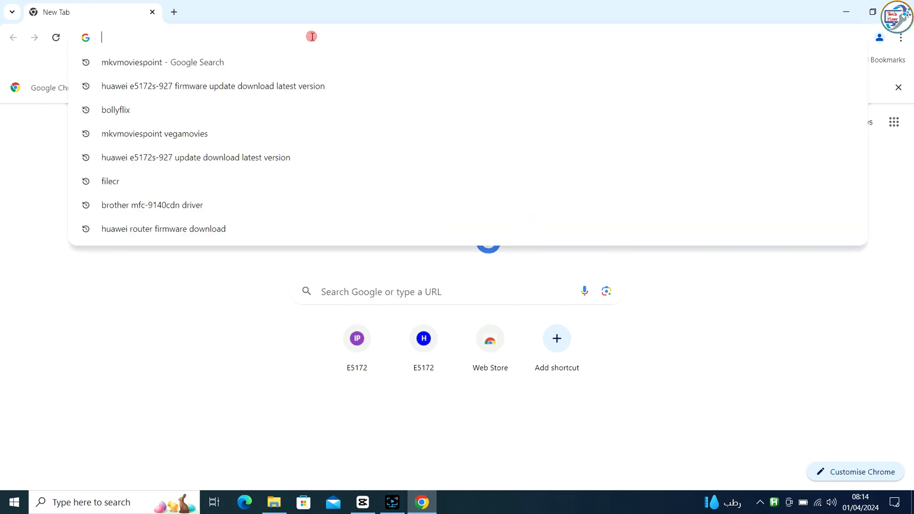
pyautogui.write('s')
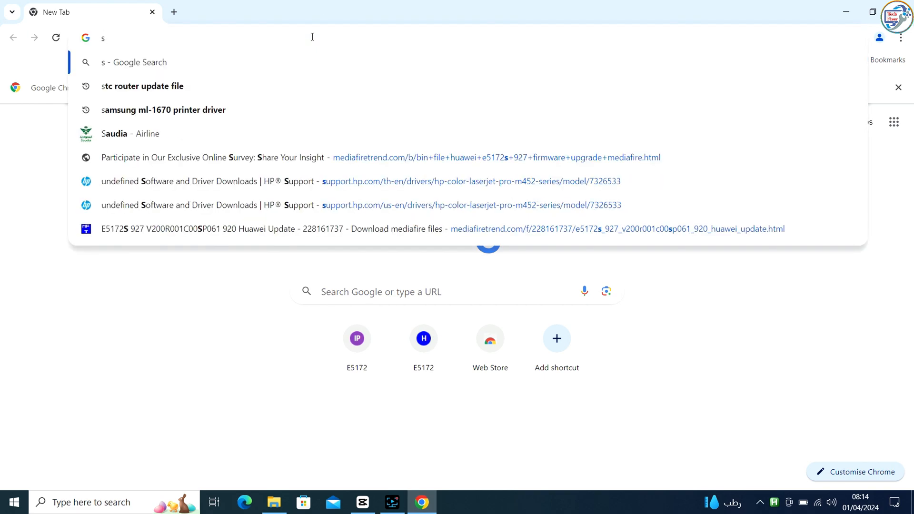
pyautogui.write('amsung')
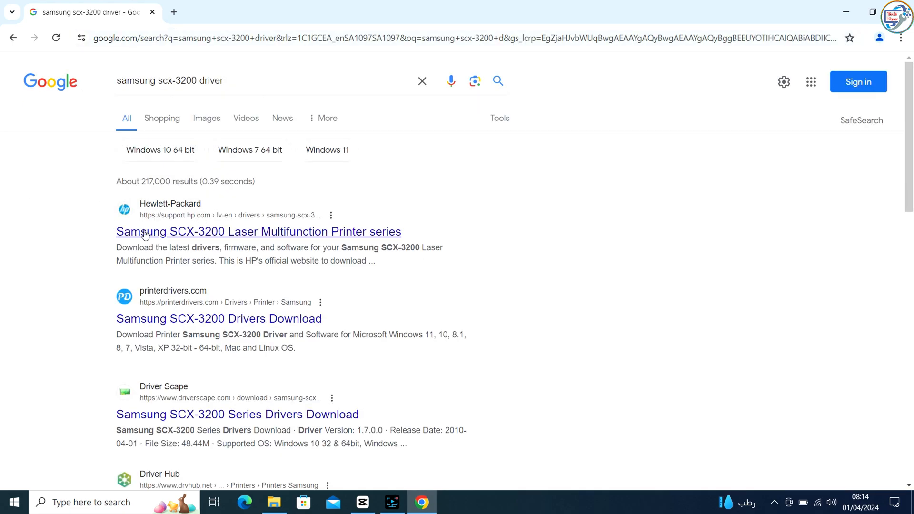
pyautogui.moveTo(343, 241)
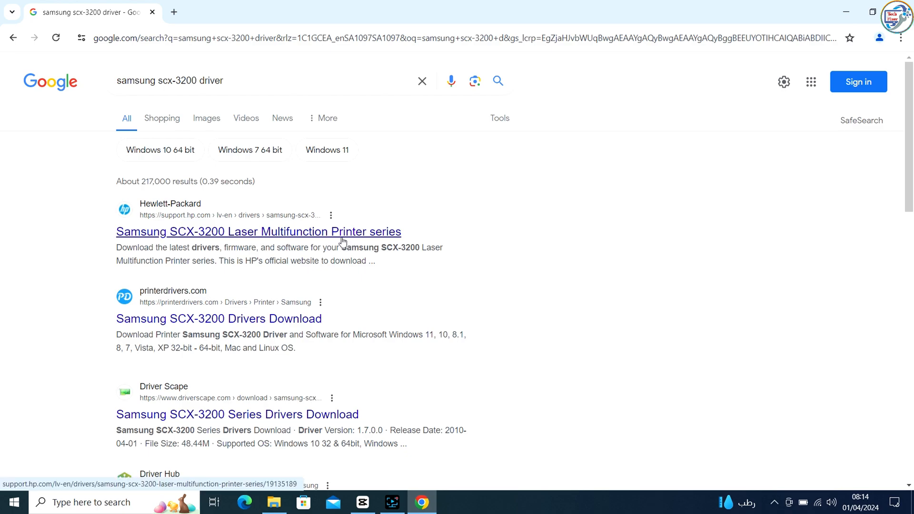
# From HP's SCX-3200 support page, expand Universal Print Driver > Basic Drivers and download the Windows driver
pyautogui.click(258, 231)
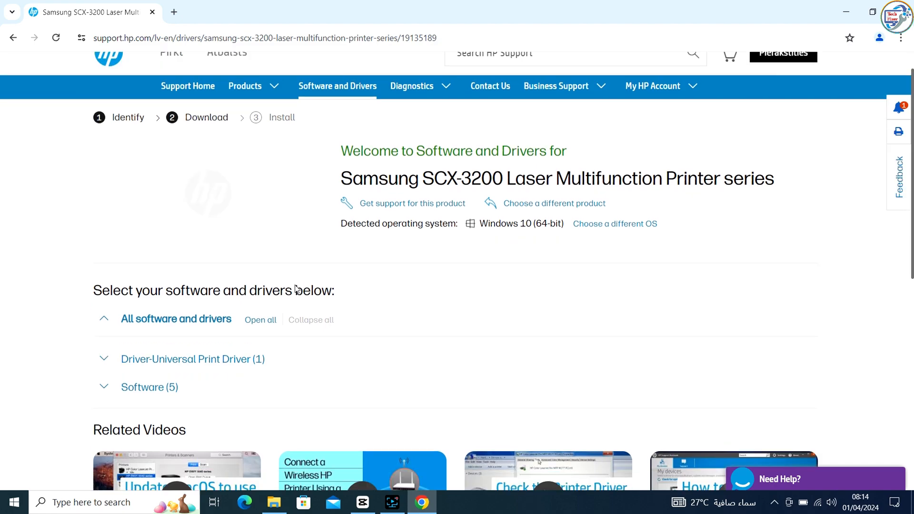
pyautogui.scroll(-3)
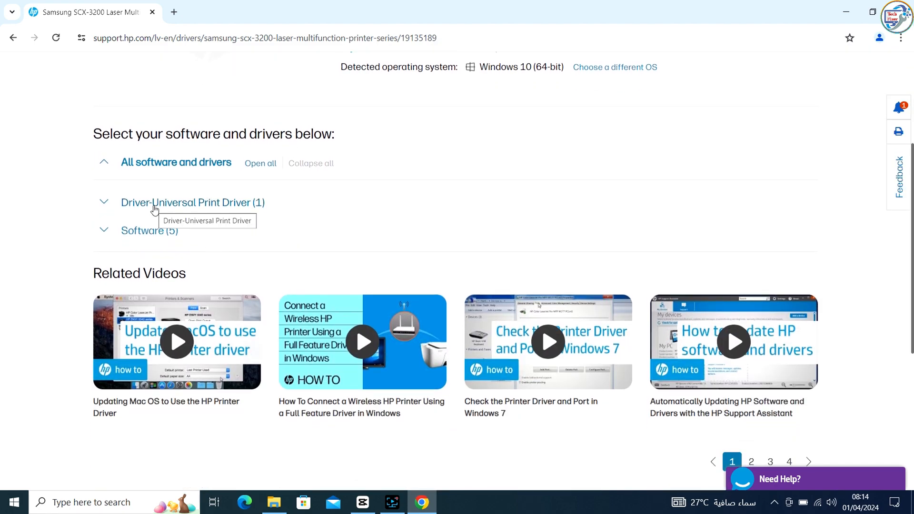
pyautogui.click(192, 202)
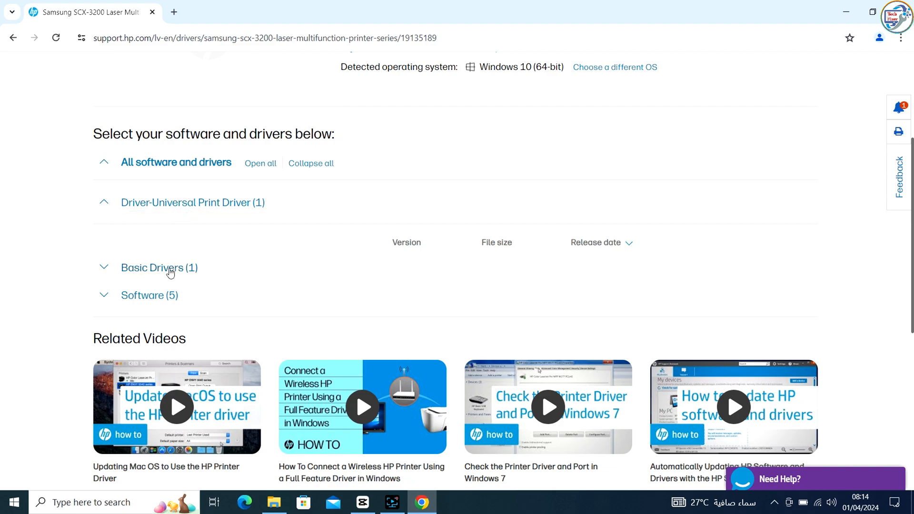
pyautogui.click(159, 268)
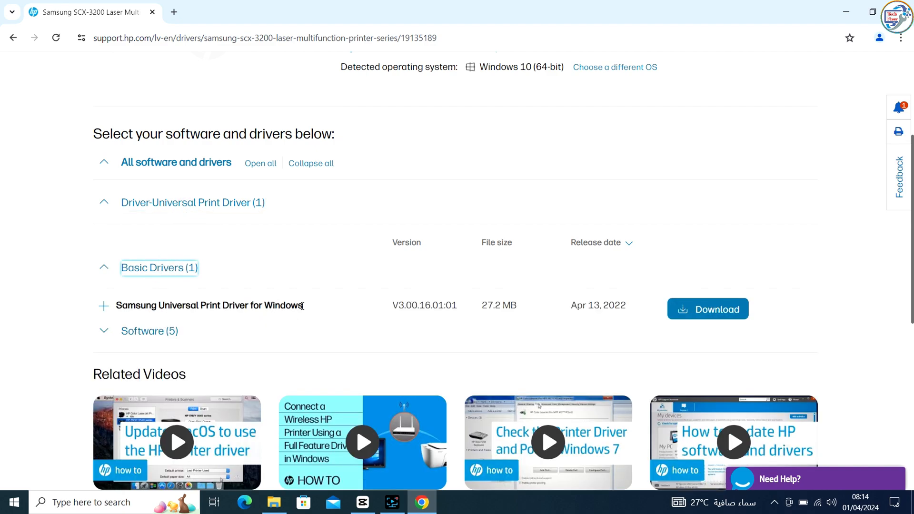
pyautogui.click(708, 308)
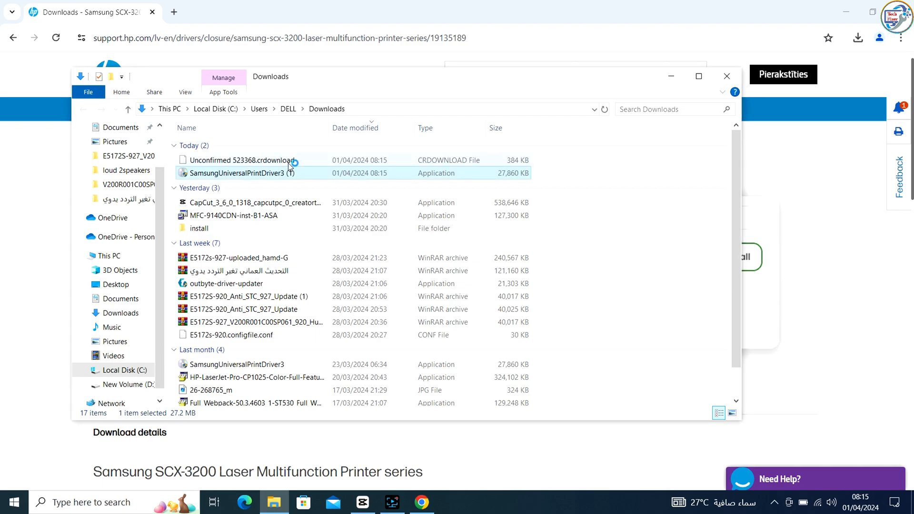
pyautogui.moveTo(293, 164)
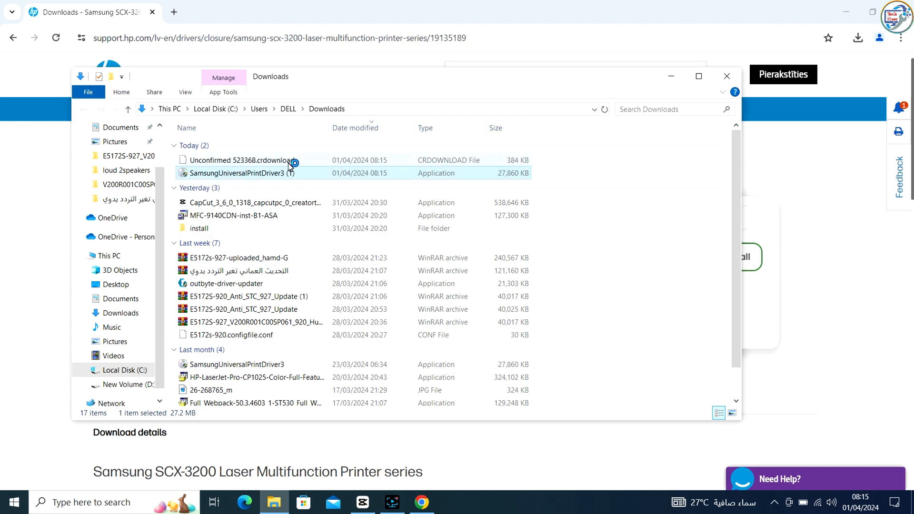
# Run SamsungUniversalPrintDriver3 (1) from Downloads and confirm Install in the Printer Software dialog
pyautogui.doubleClick(240, 173)
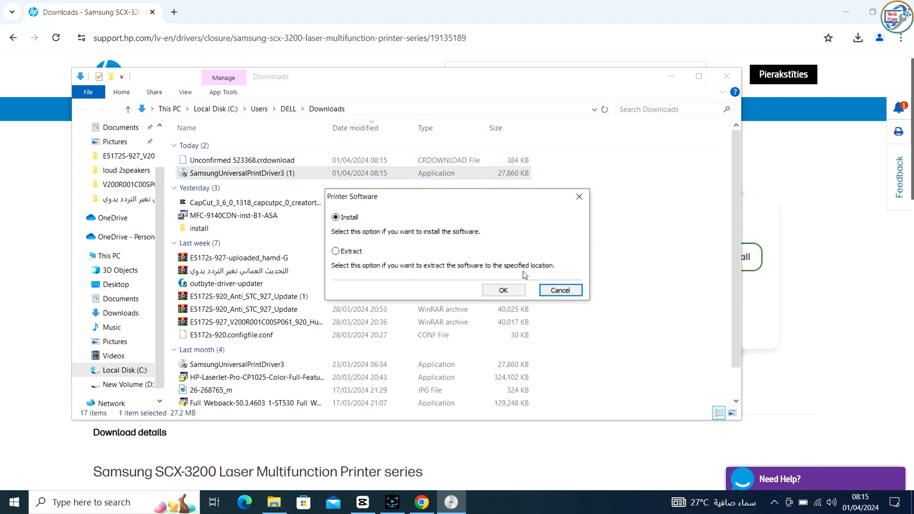
pyautogui.click(559, 291)
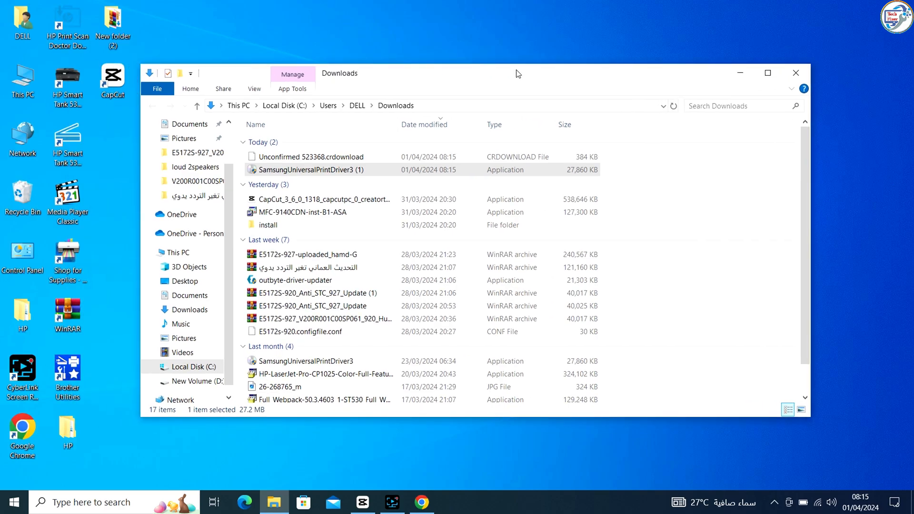
# Pass the Welcome page, accept the installation agreements and continue with New Printer selected
pyautogui.doubleClick(310, 170)
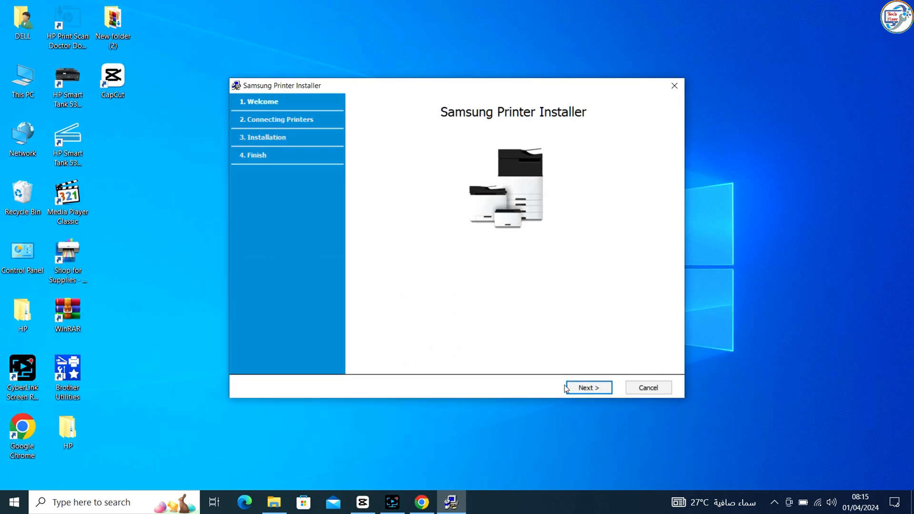
pyautogui.click(588, 387)
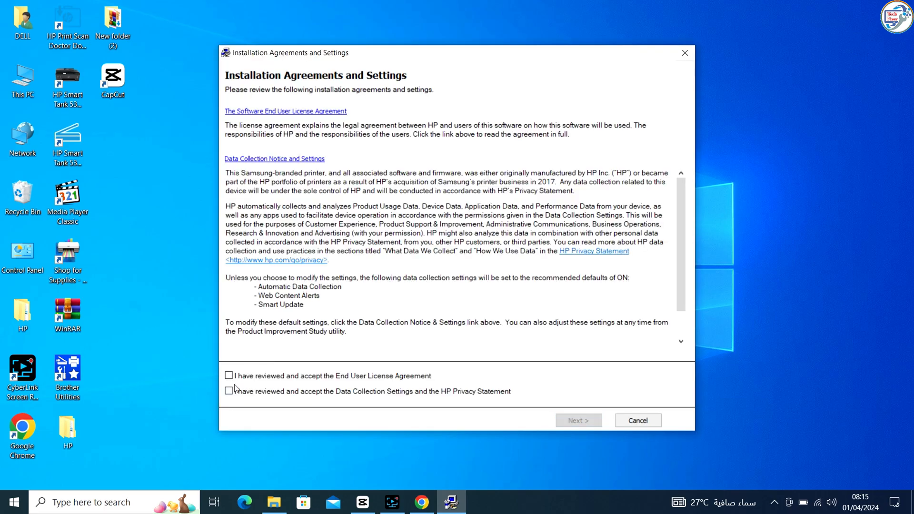
pyautogui.click(578, 420)
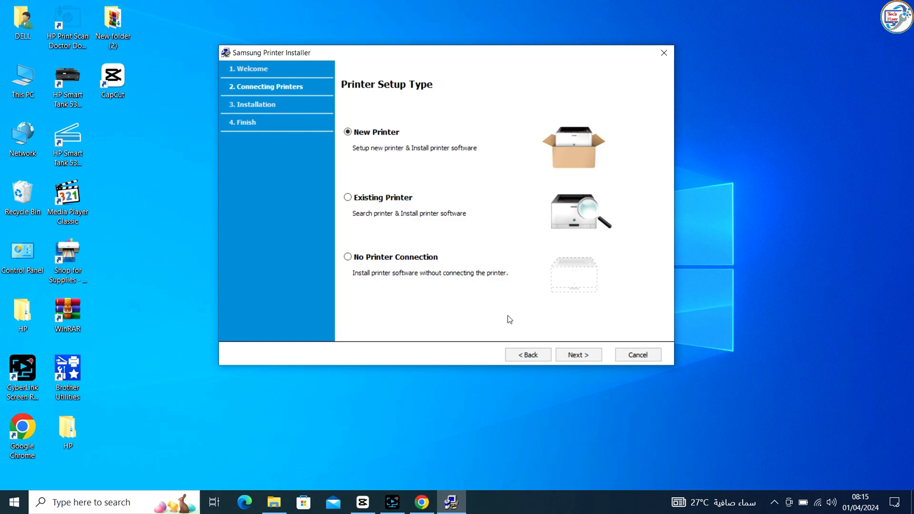
pyautogui.click(578, 354)
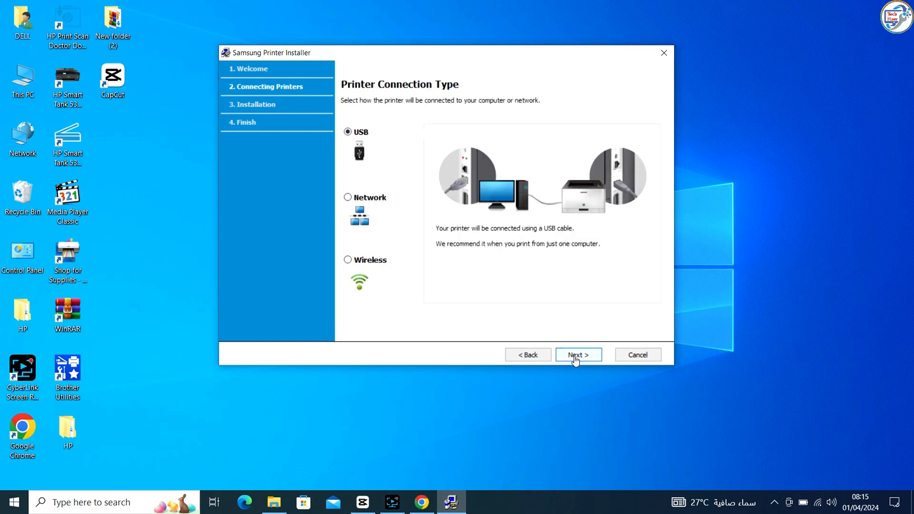
pyautogui.click(577, 354)
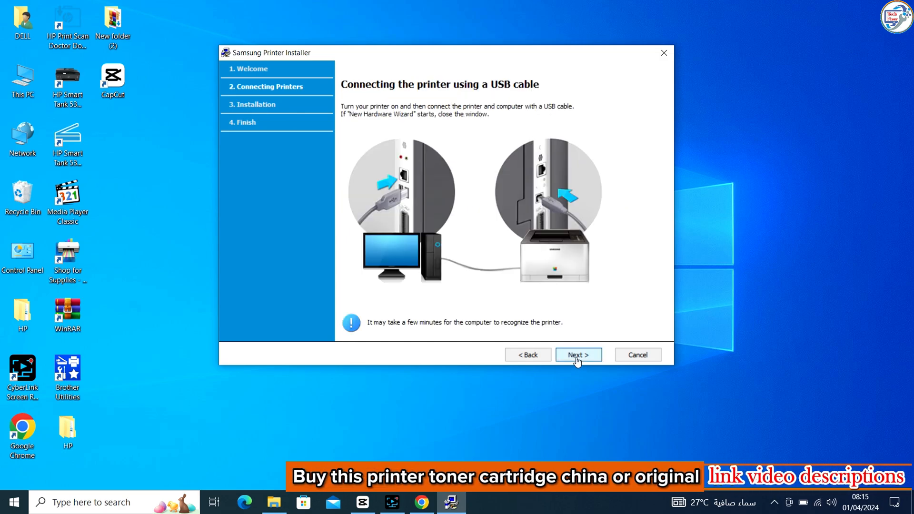
pyautogui.click(577, 355)
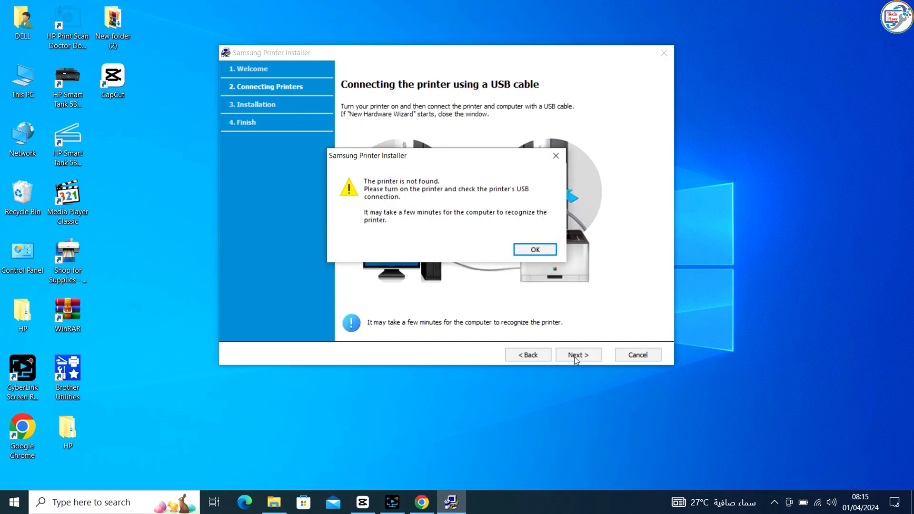
pyautogui.click(533, 250)
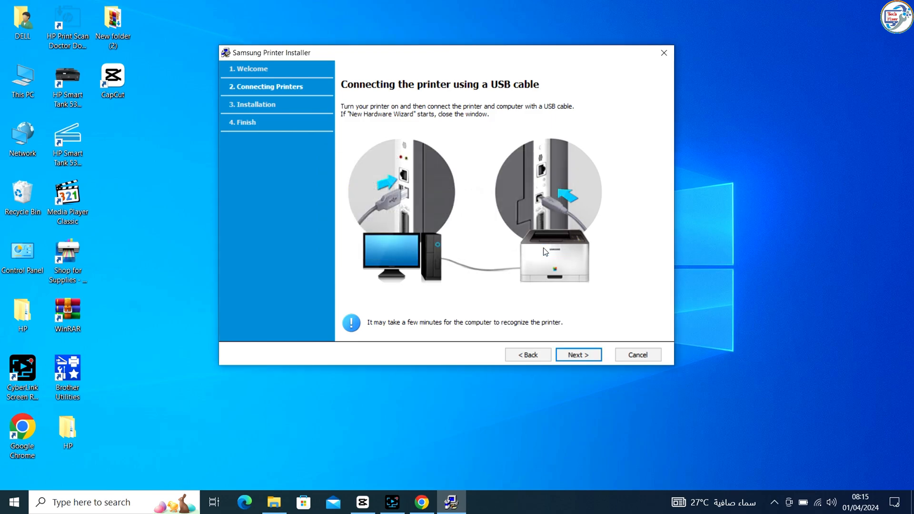
pyautogui.moveTo(432, 407)
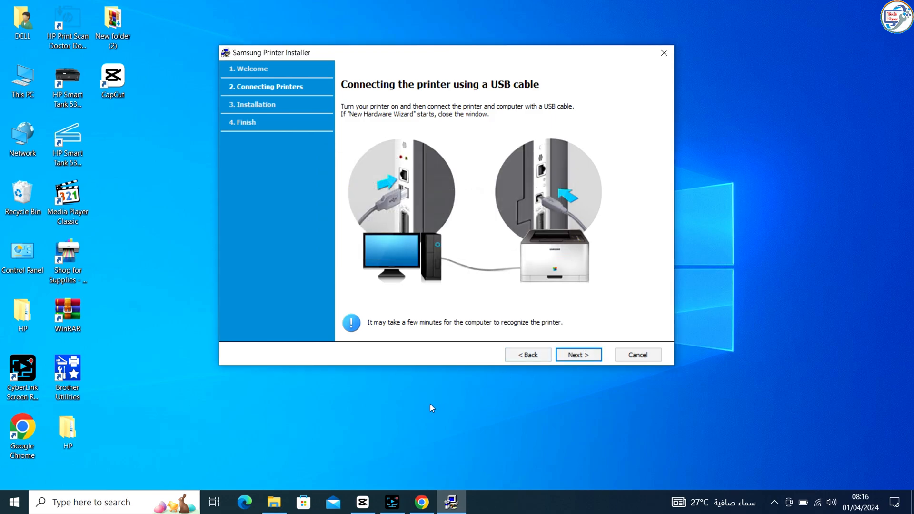
pyautogui.moveTo(420, 414)
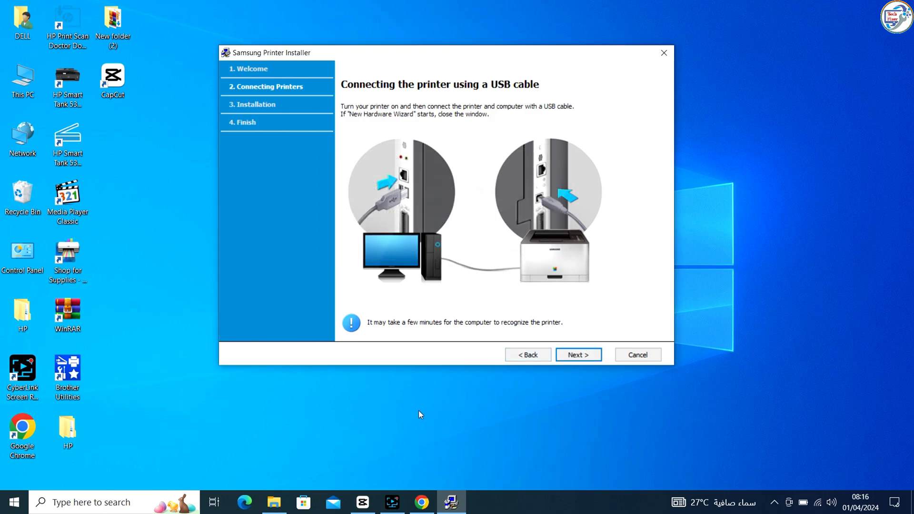
pyautogui.moveTo(587, 377)
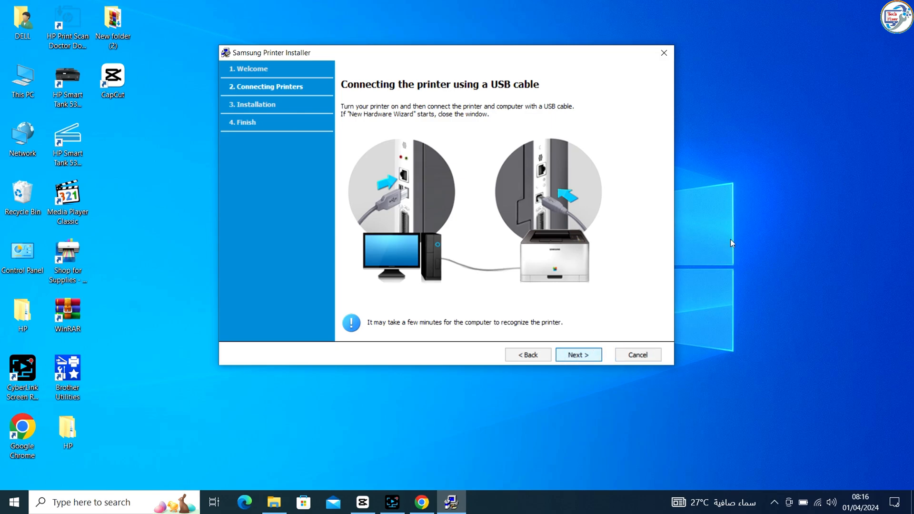
# Select the detected SCX-3200 Series printer on USB and continue
pyautogui.click(578, 354)
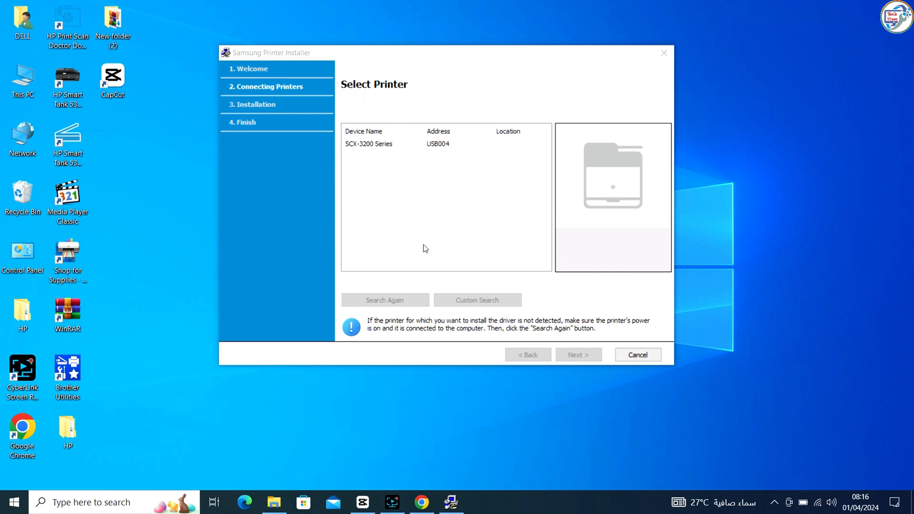
pyautogui.click(379, 144)
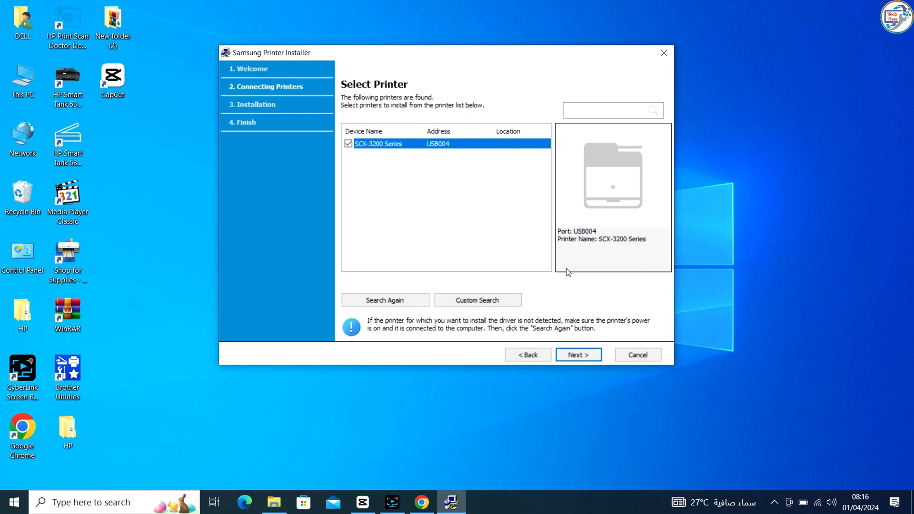
pyautogui.click(578, 355)
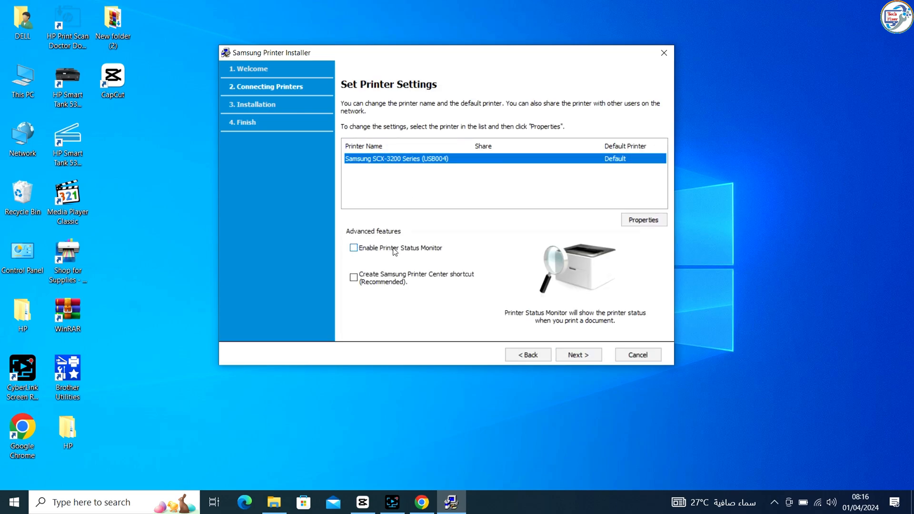
# Enable Printer Status Monitor and the Samsung Printer Center shortcut
pyautogui.click(353, 248)
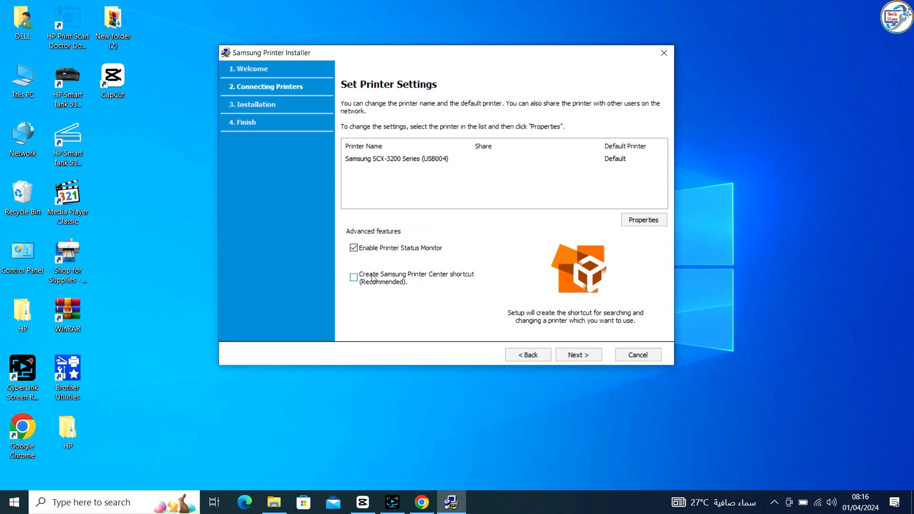
pyautogui.click(353, 277)
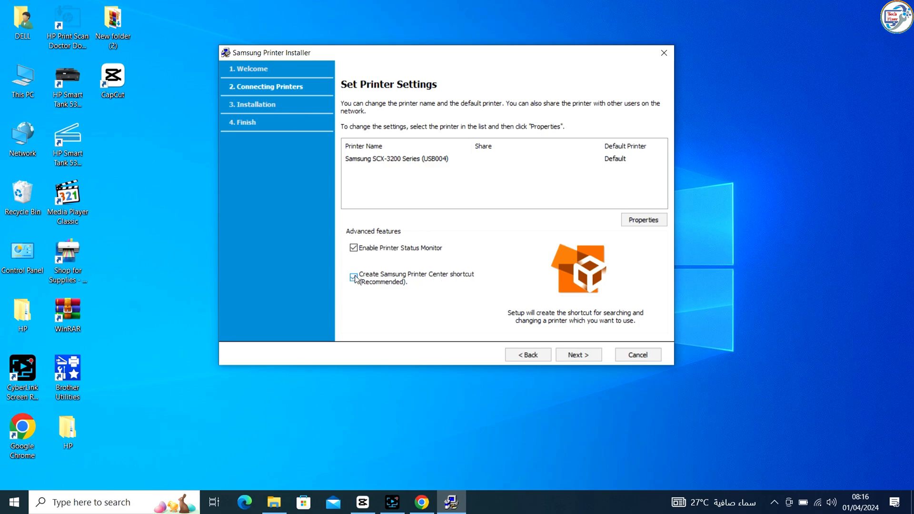
pyautogui.click(355, 277)
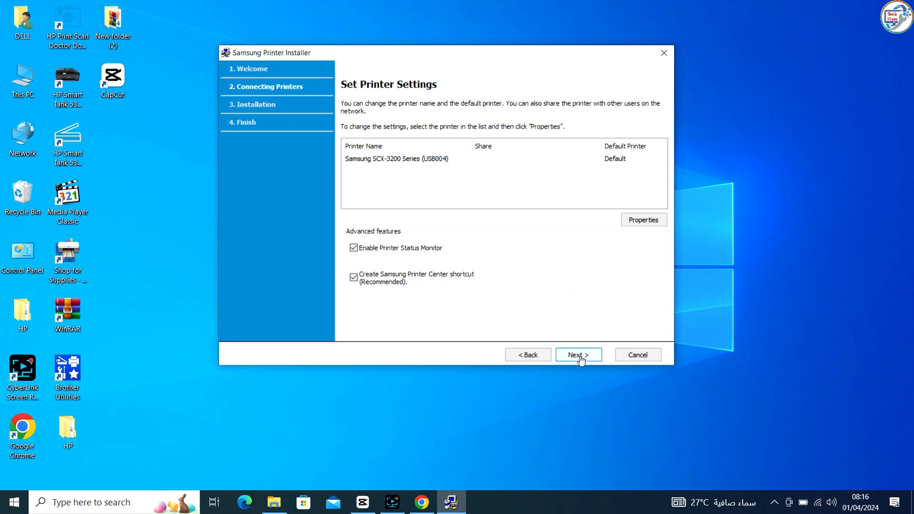
# Install the driver, then finish setup with 'Print a test page' checked for the SCX-3200
pyautogui.click(577, 354)
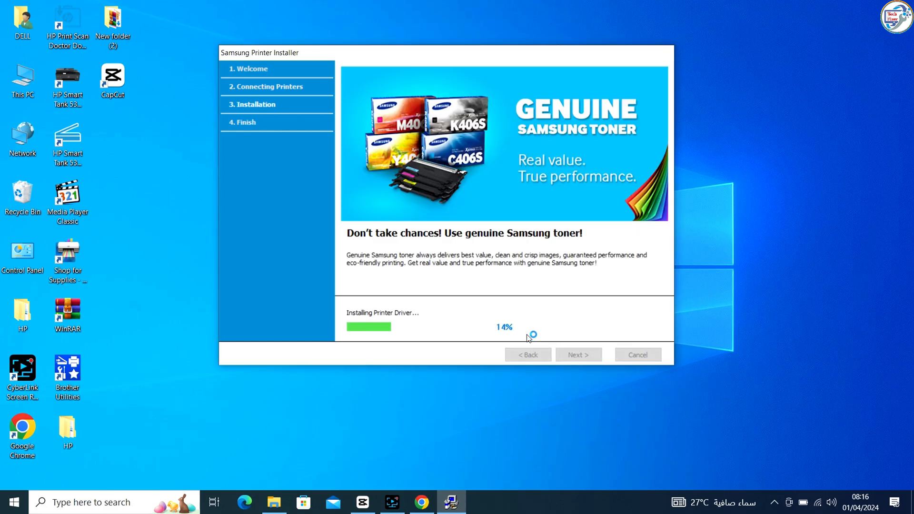
pyautogui.moveTo(539, 308)
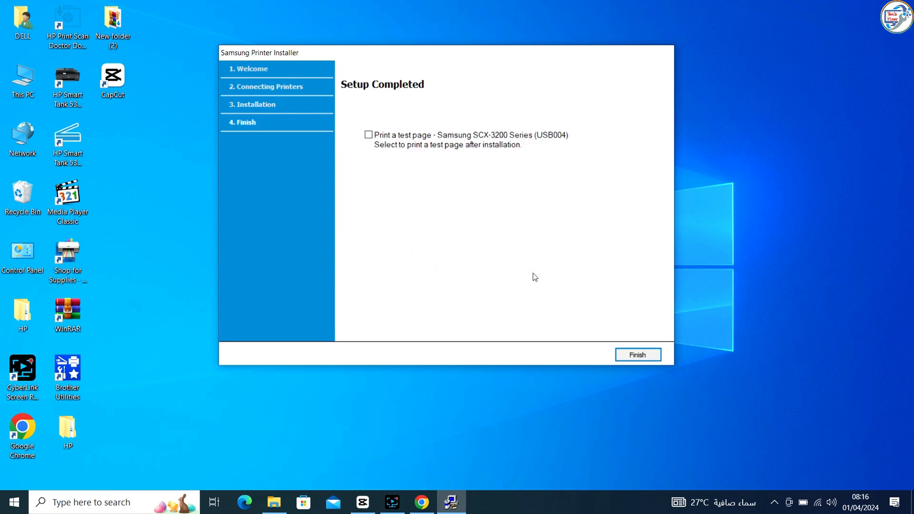
pyautogui.click(367, 134)
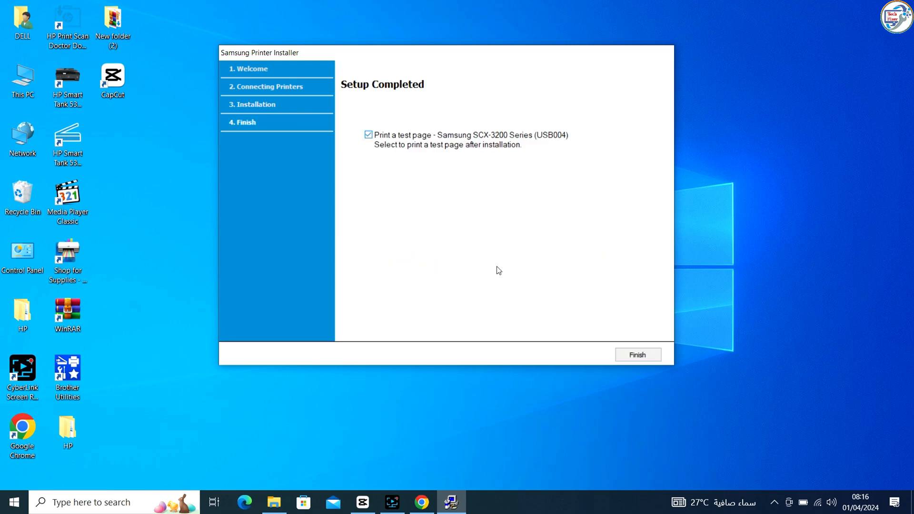
pyautogui.click(637, 354)
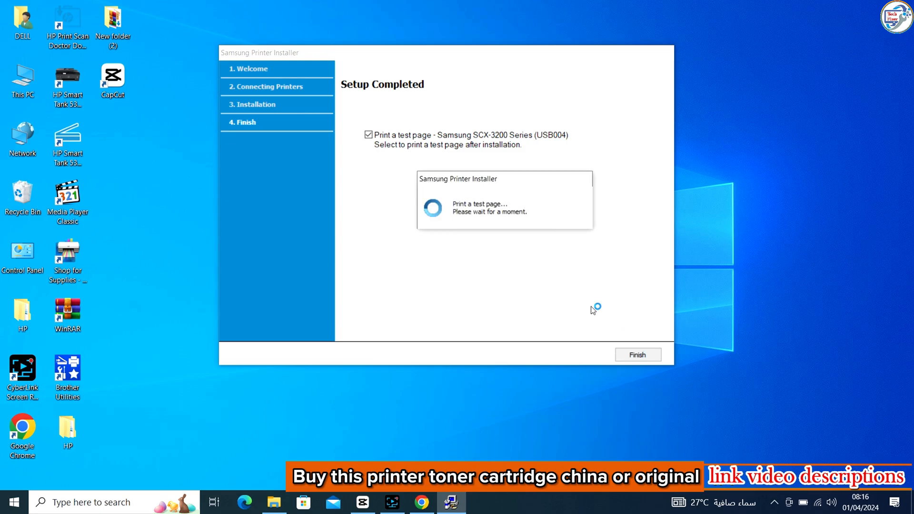